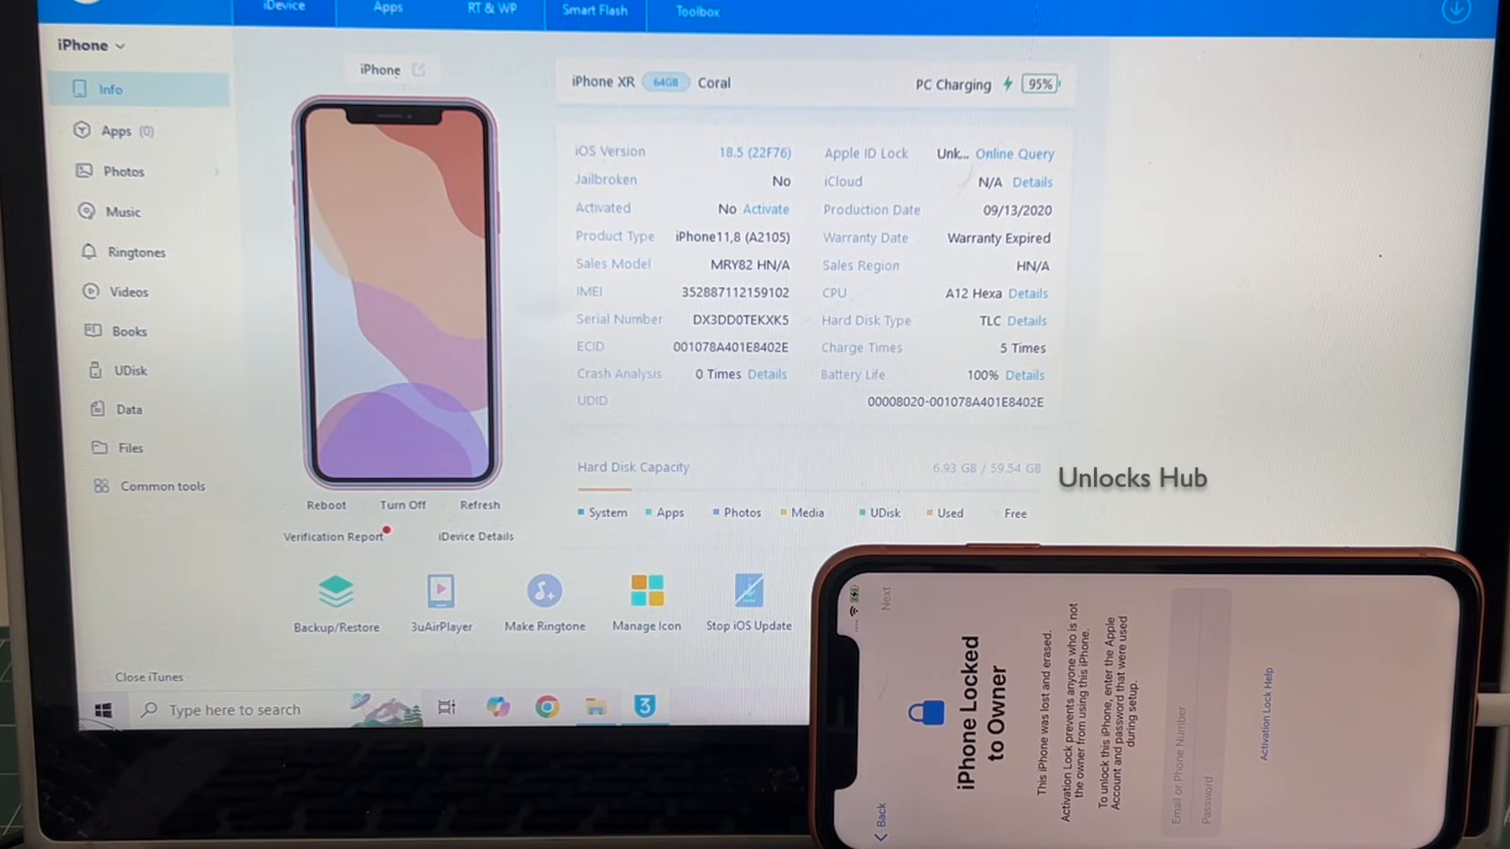
- Show the flash firmware list for the connected iPhone XR with the local iOS 18.5 firmware
left_click(593, 11)
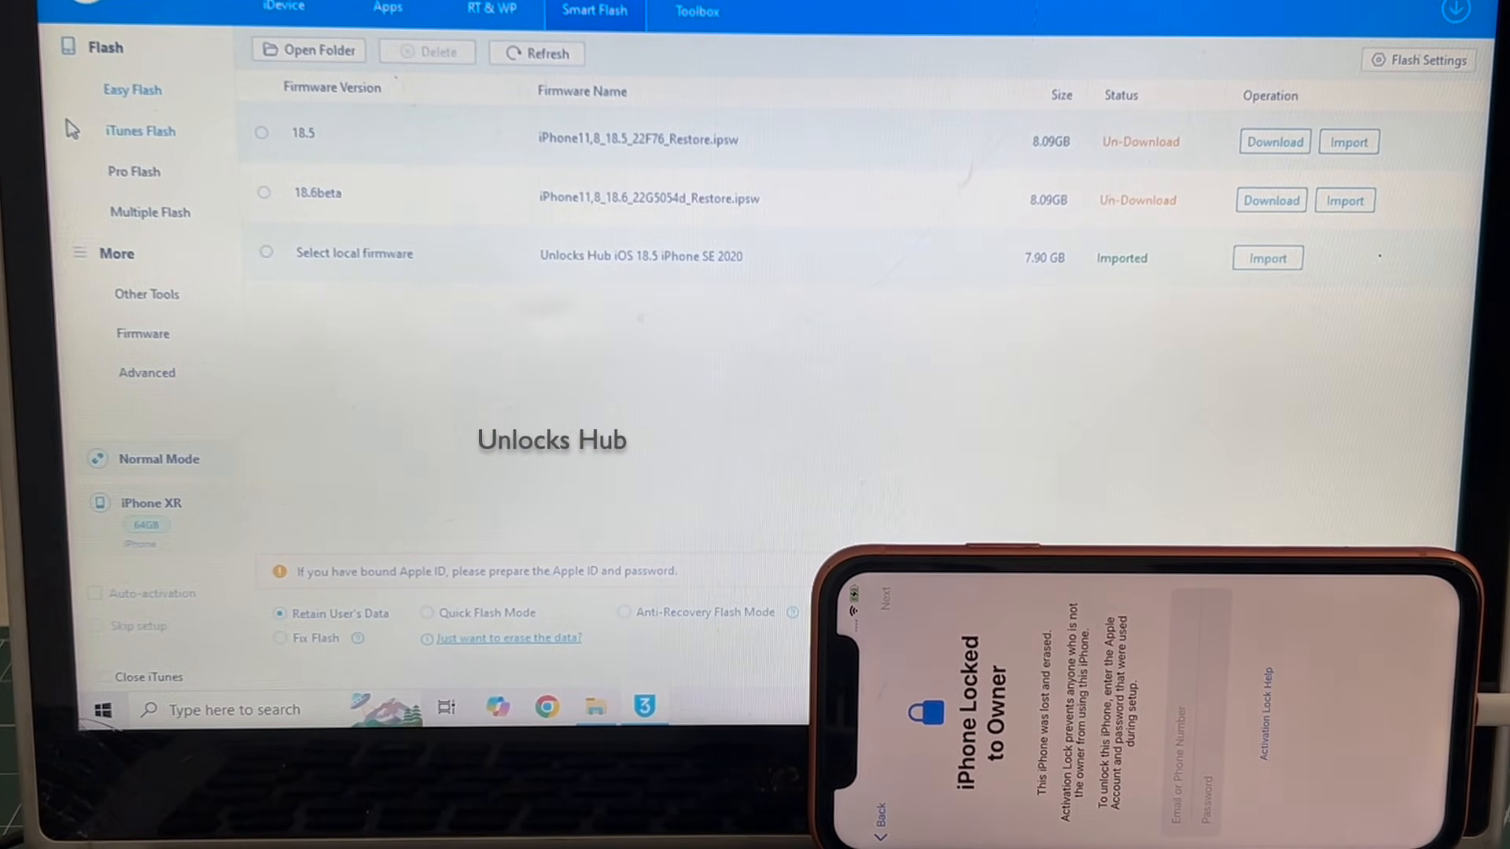
- Switch to Pro Flash so the iPhone XR's DFU mode and iOS 18.5 SHSH signing are checked
left_click(132, 172)
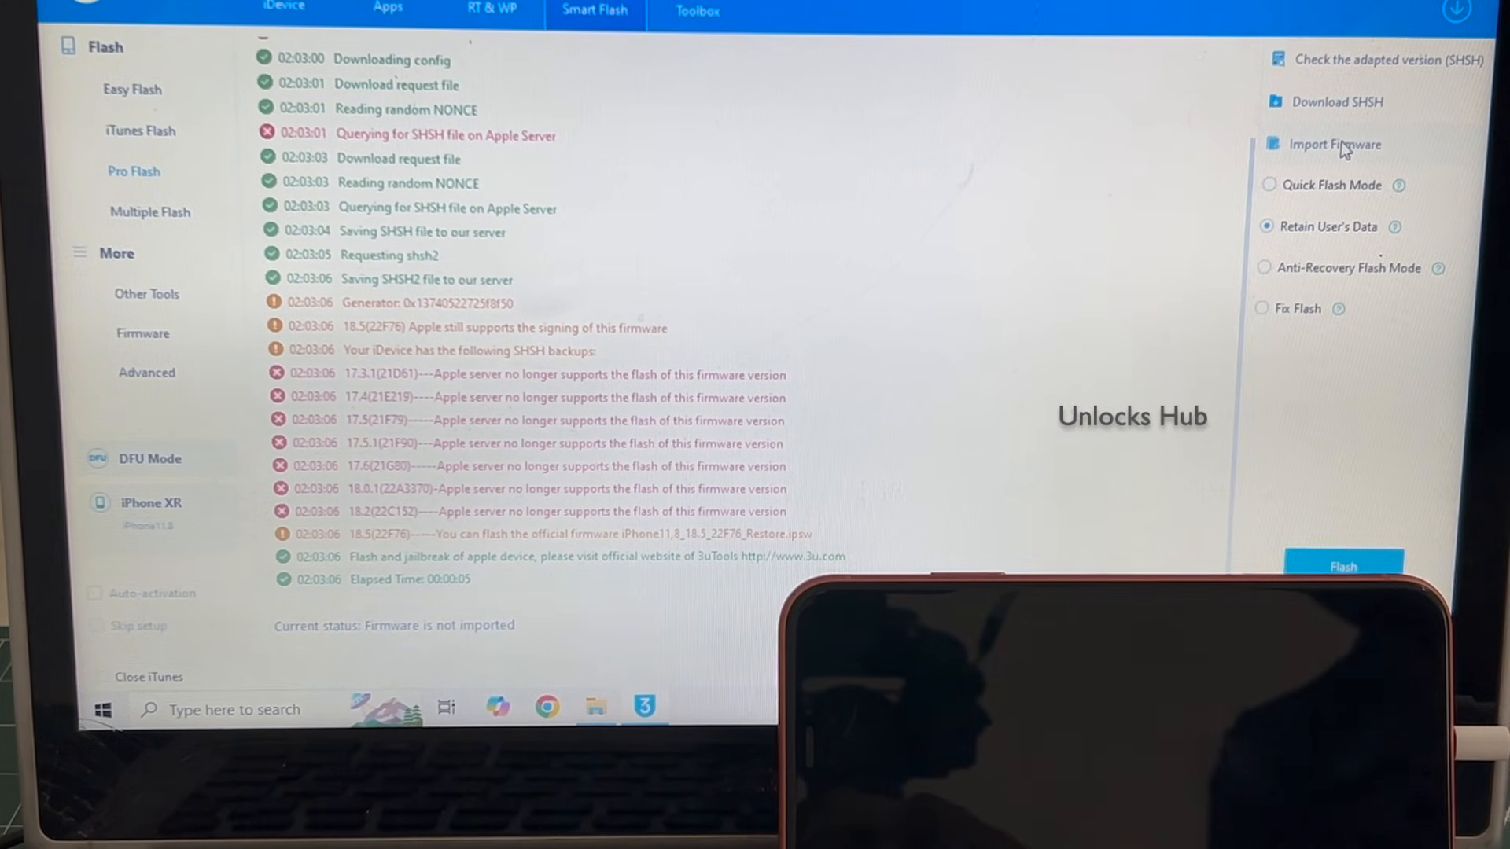
- Import the local 'Unlocks Hub iOS 18.5 iPhone XR' ipsw as the current firmware
left_click(1335, 143)
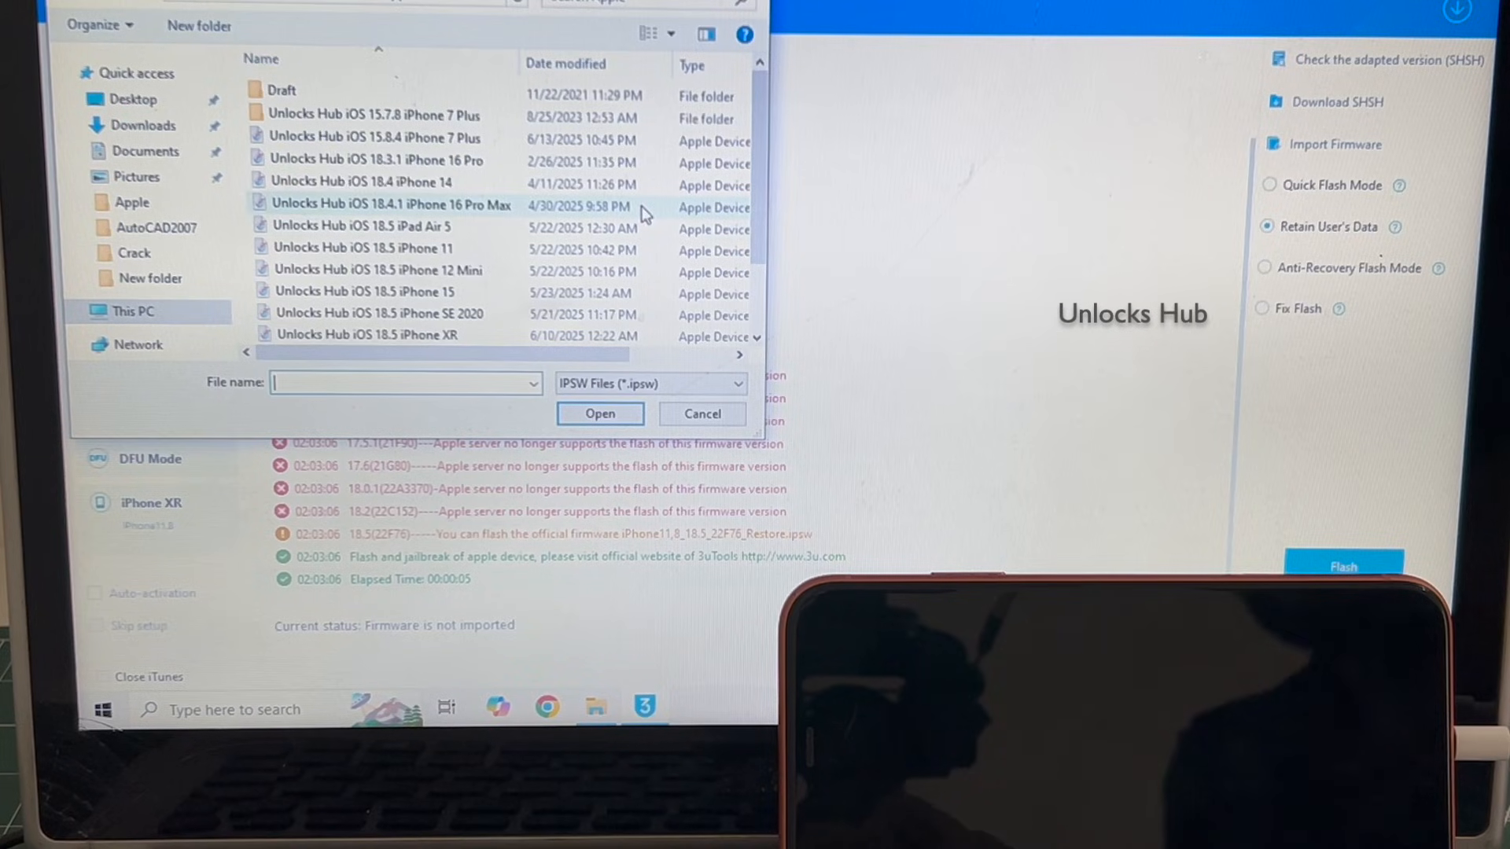
left_click(363, 289)
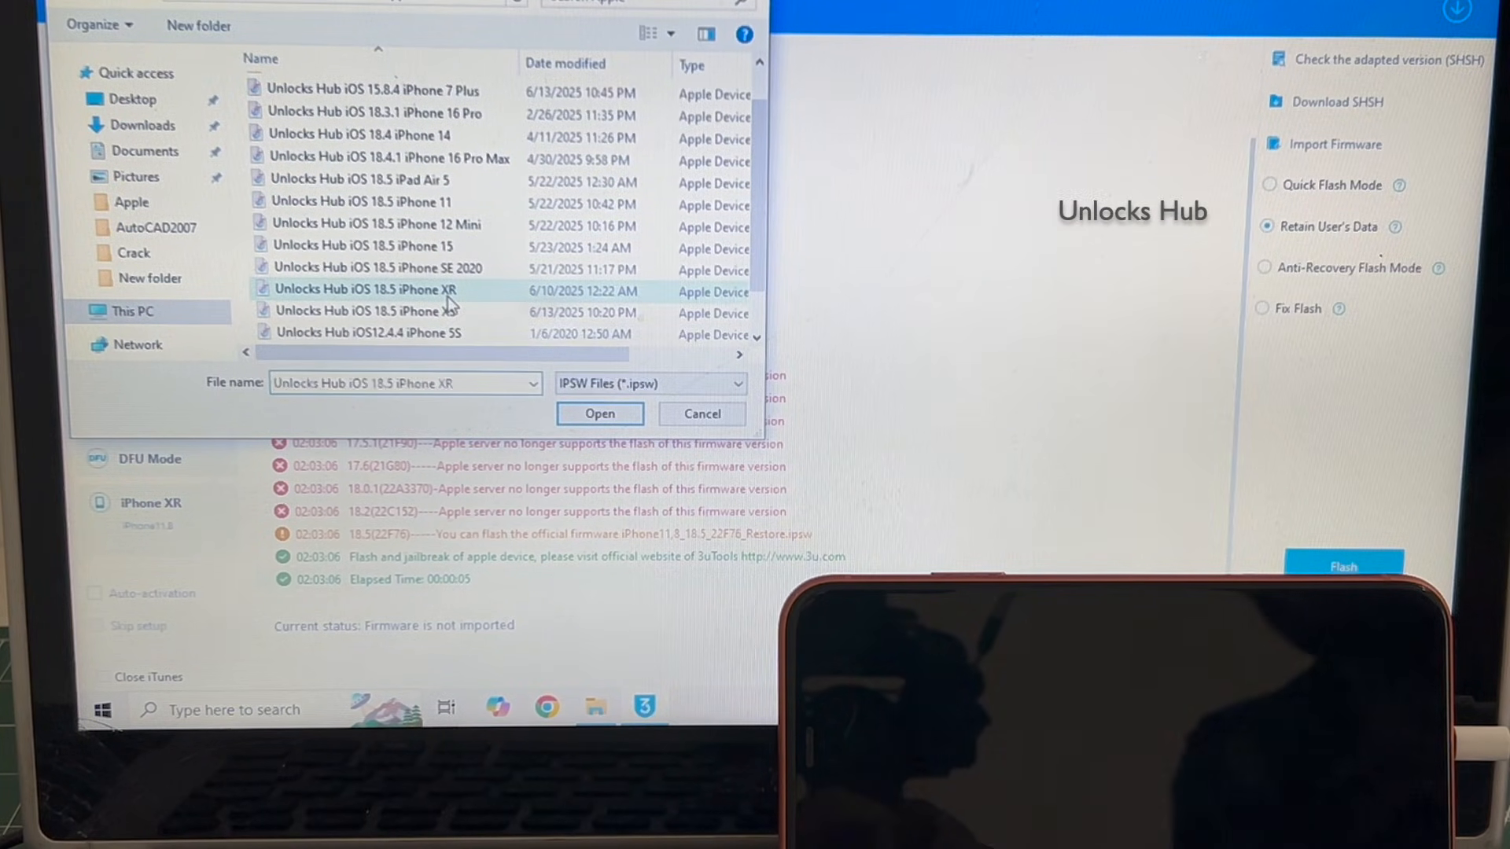
left_click(600, 413)
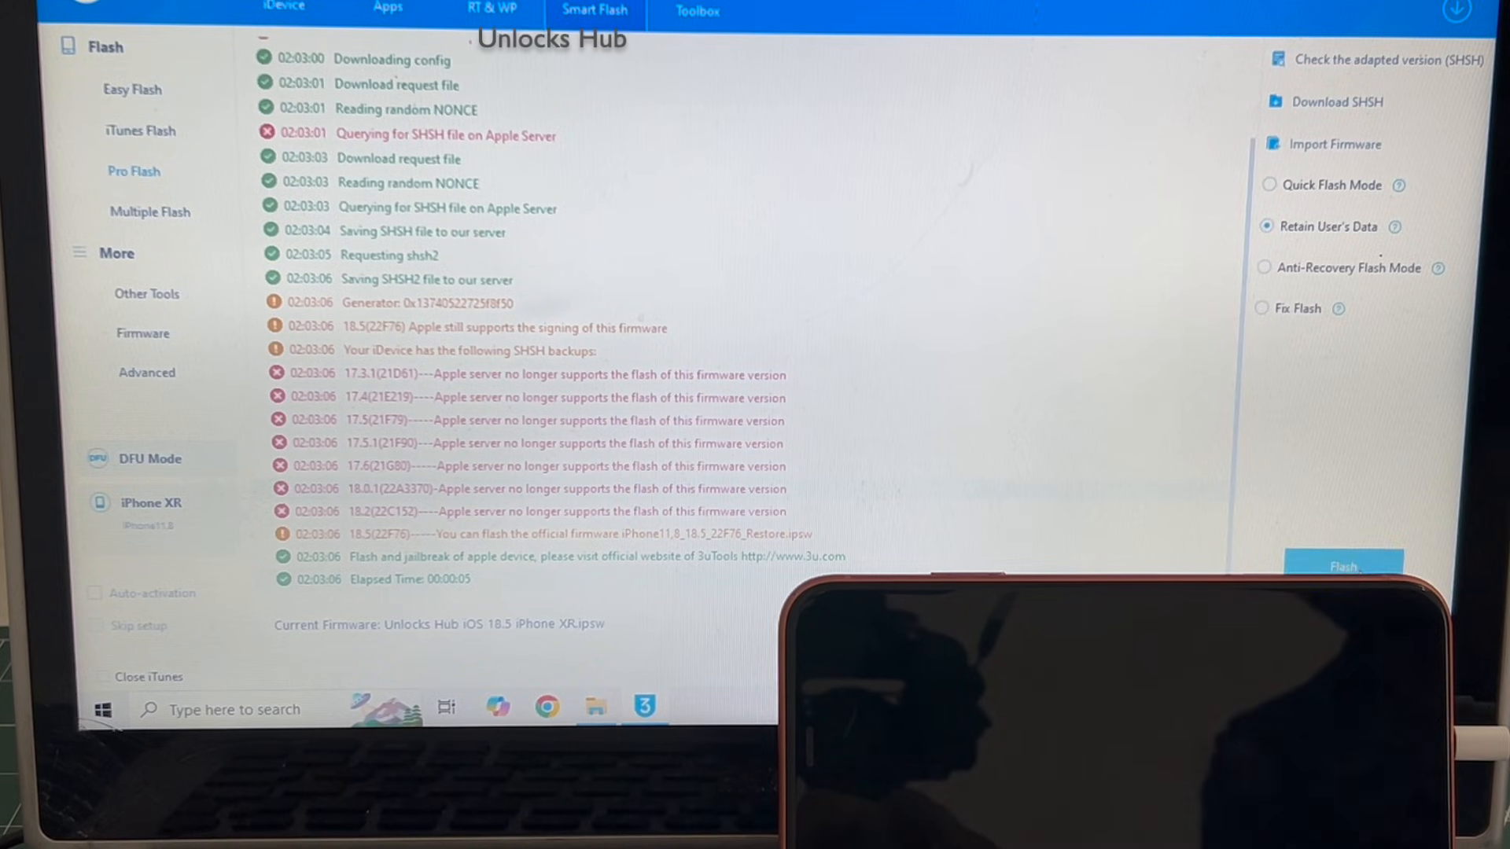
- Start the flash with Retain User's Data confirmed and let it run to Flash complete
left_click(1341, 567)
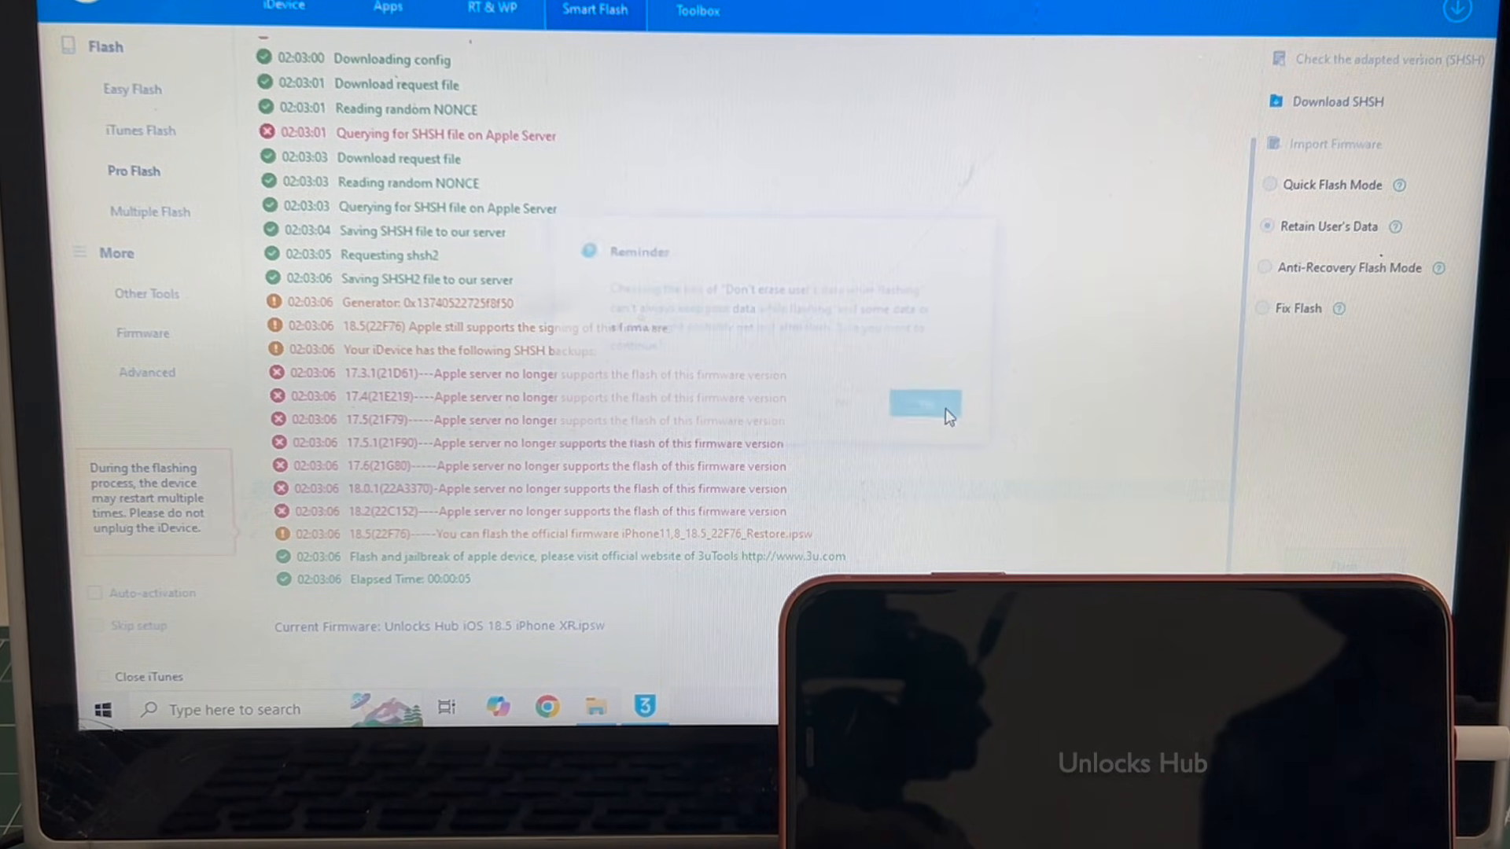
left_click(922, 402)
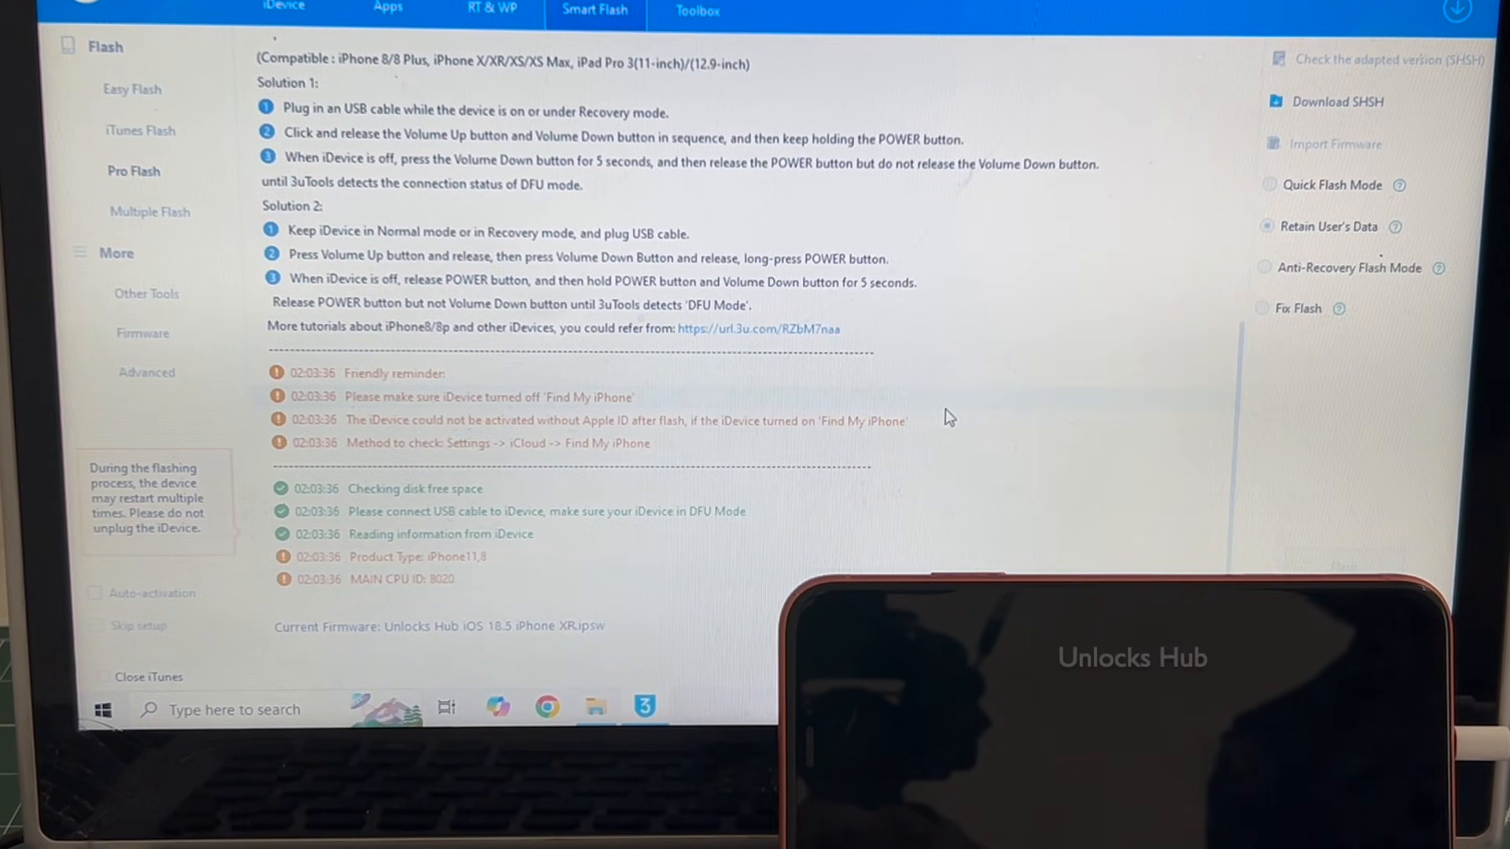
scroll("down", 3)
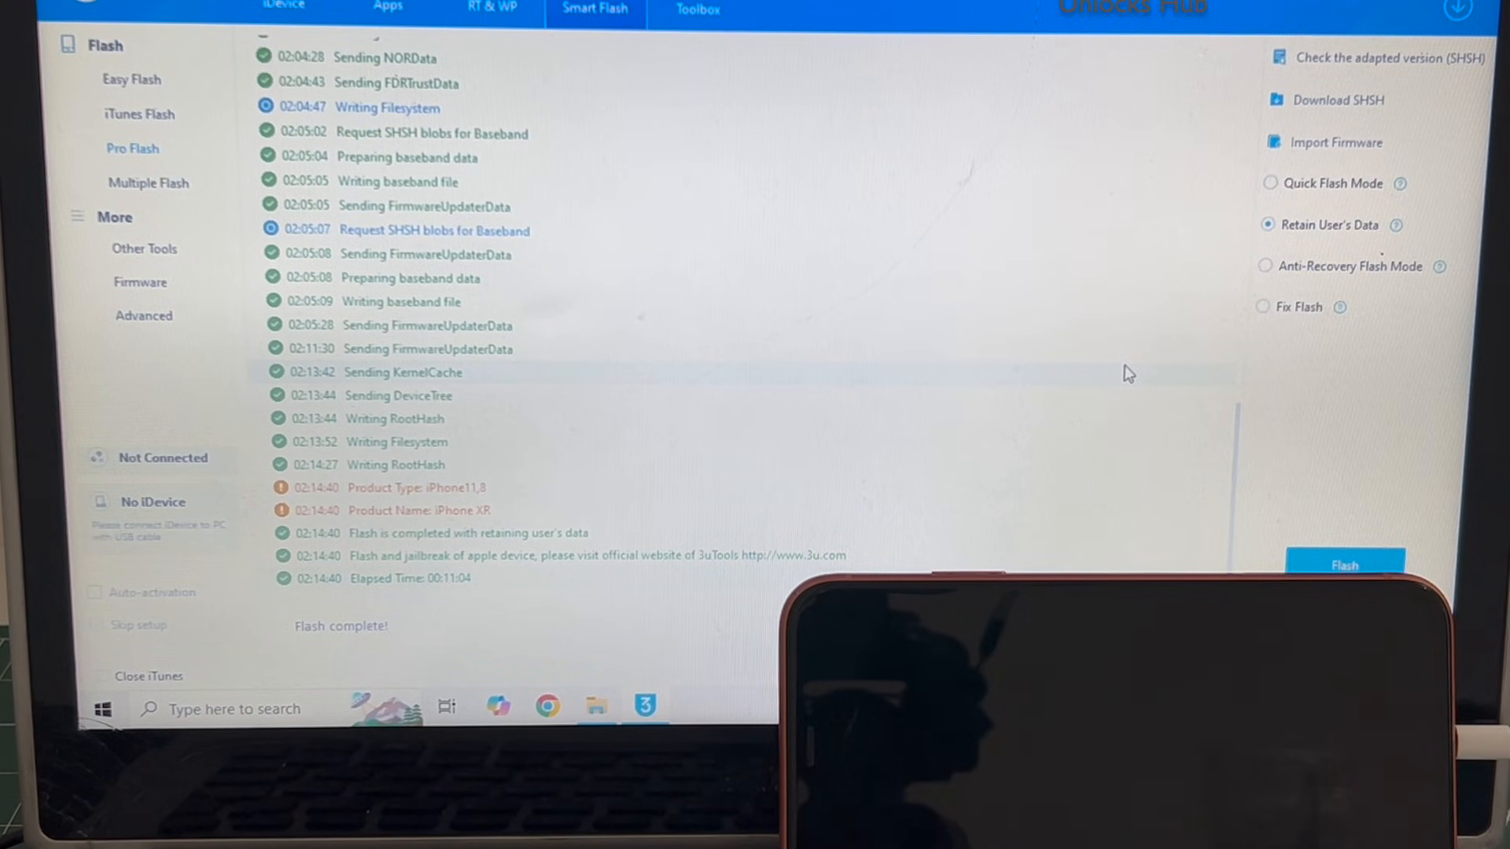
left_click(132, 148)
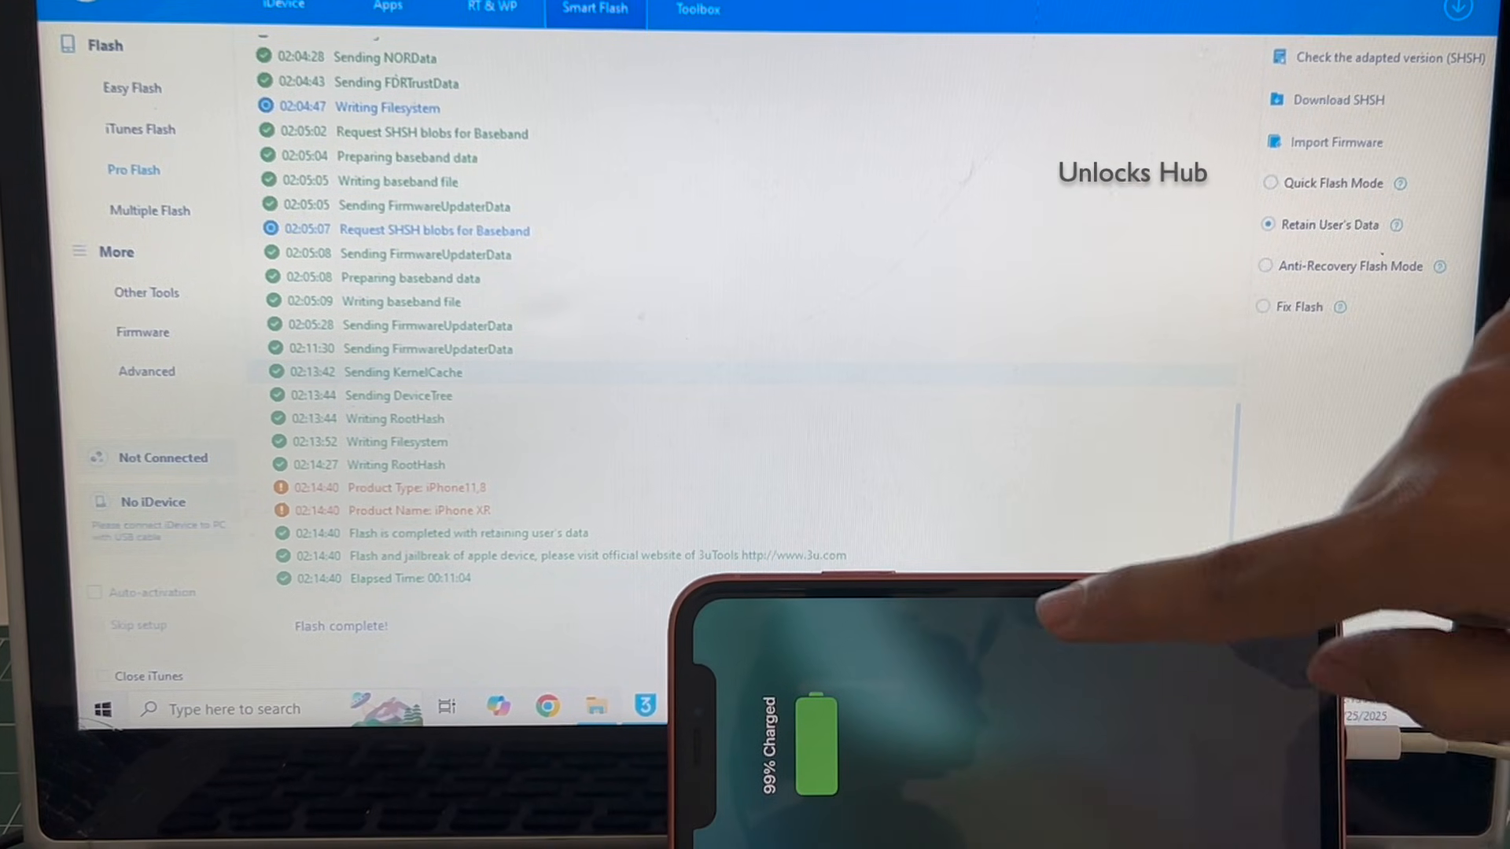
- Skip the passcode and data transfer, keep Light appearance, reaching Welcome to iPhone
left_click(132, 170)
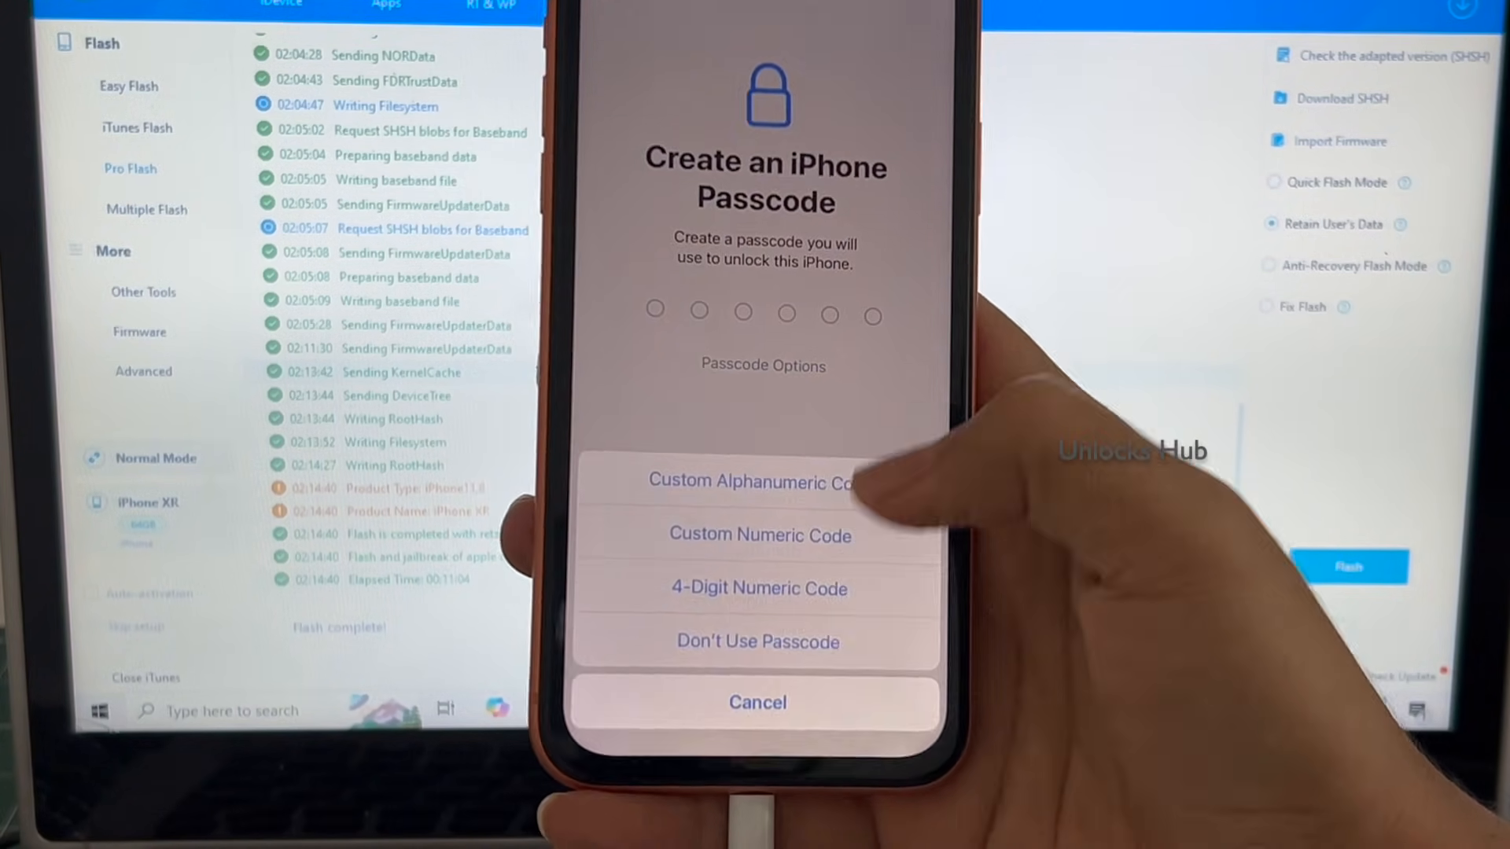
left_click(757, 641)
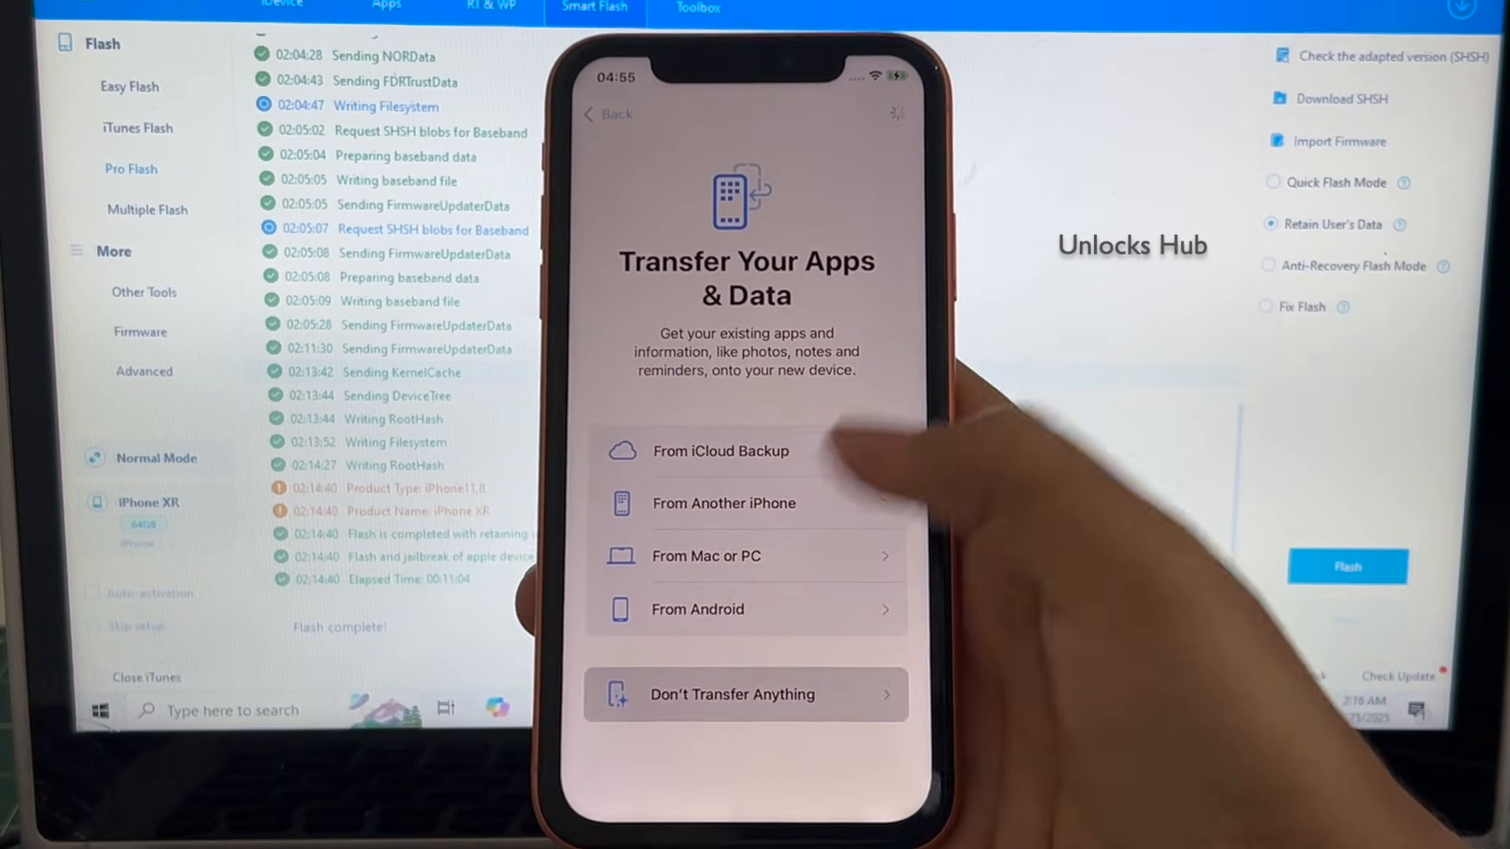
left_click(744, 694)
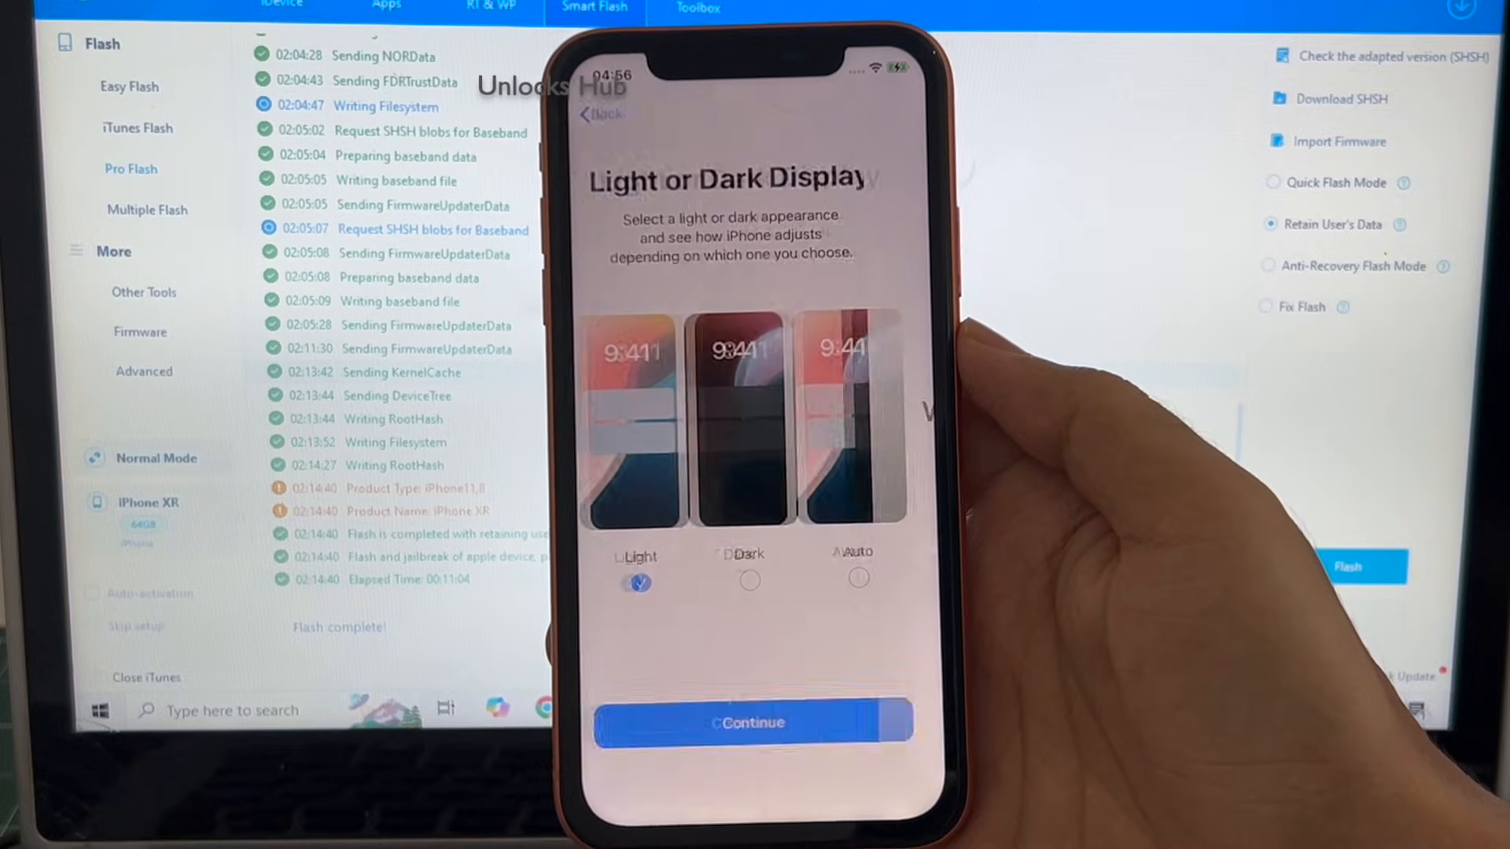
left_click(750, 722)
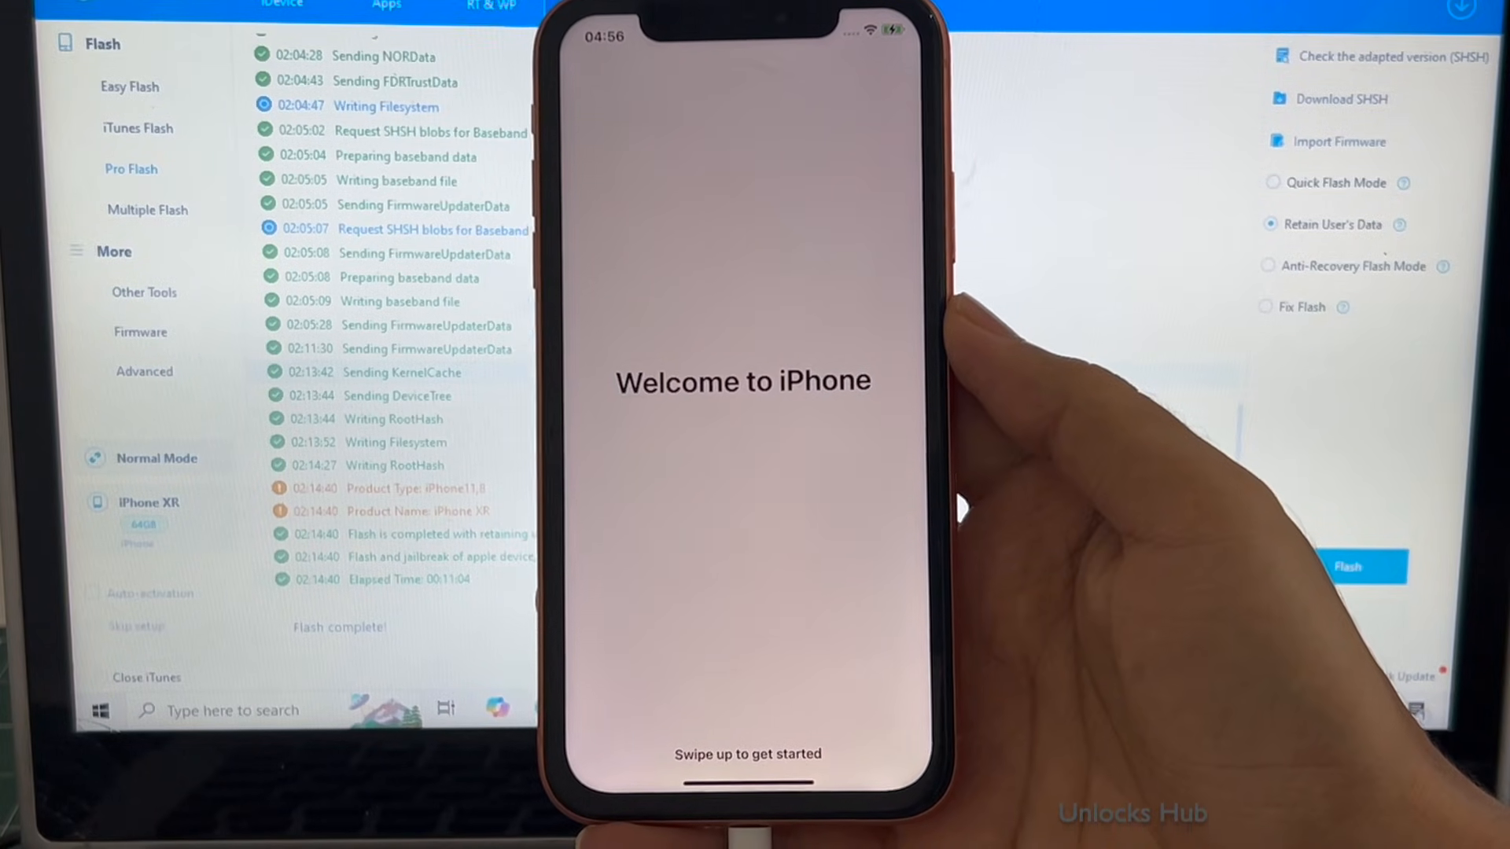